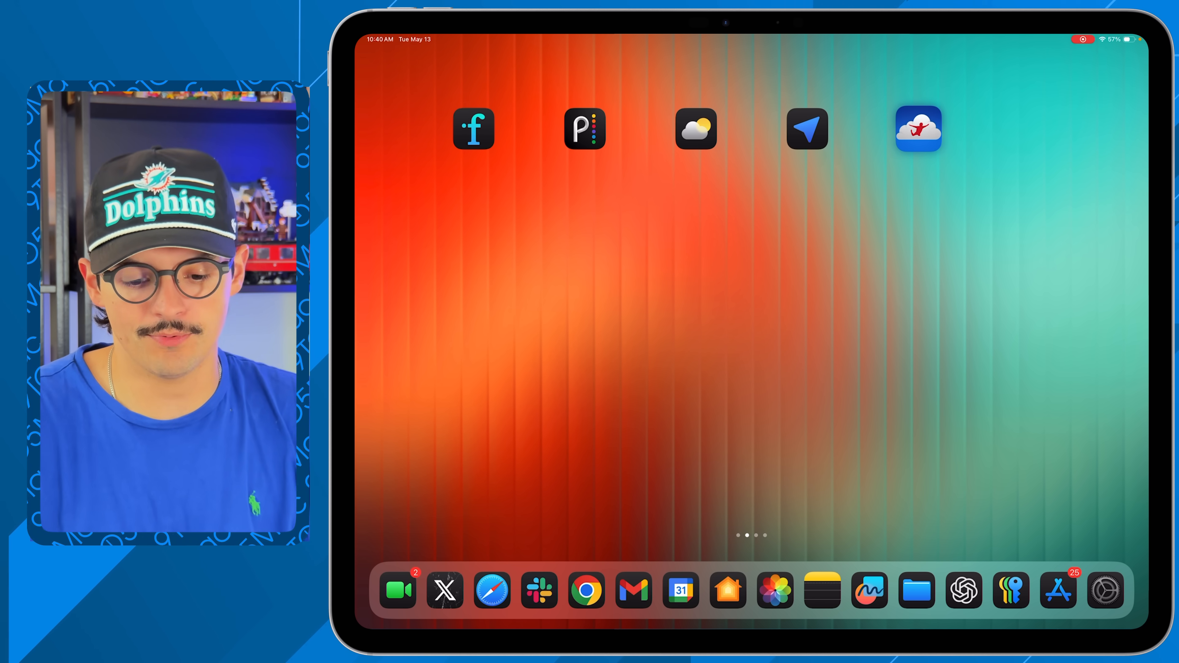
Launch Jump on the iPad and reach the Mac's Unattended Remote Desktop permission step
left_click(918, 128)
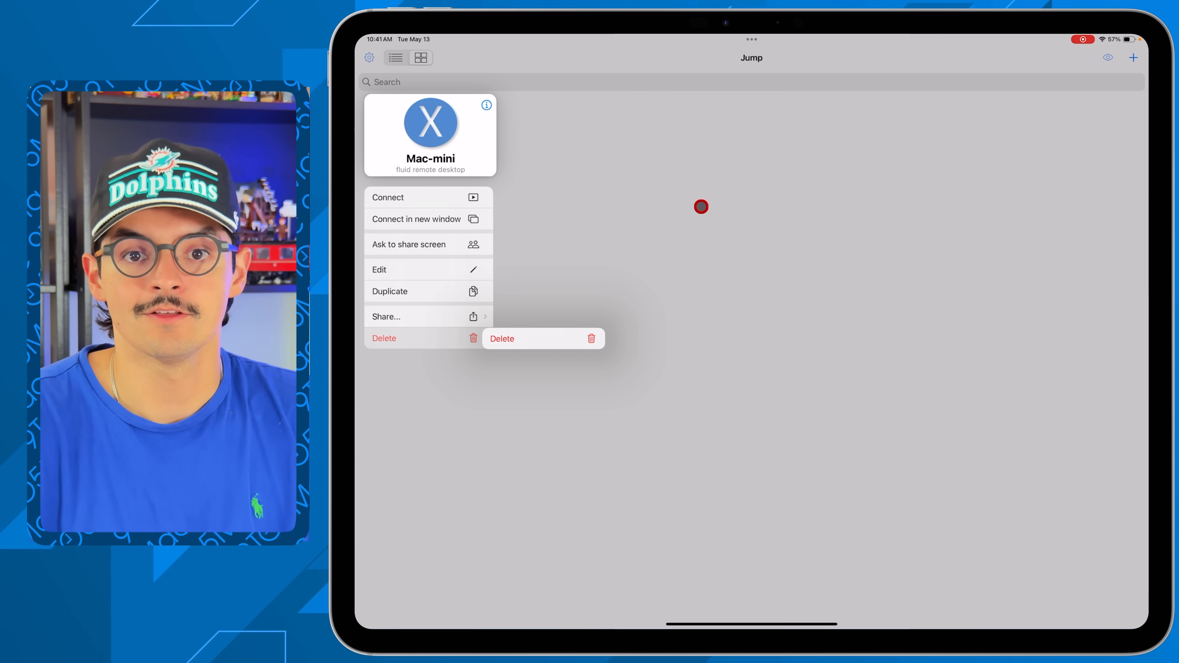
left_click(501, 339)
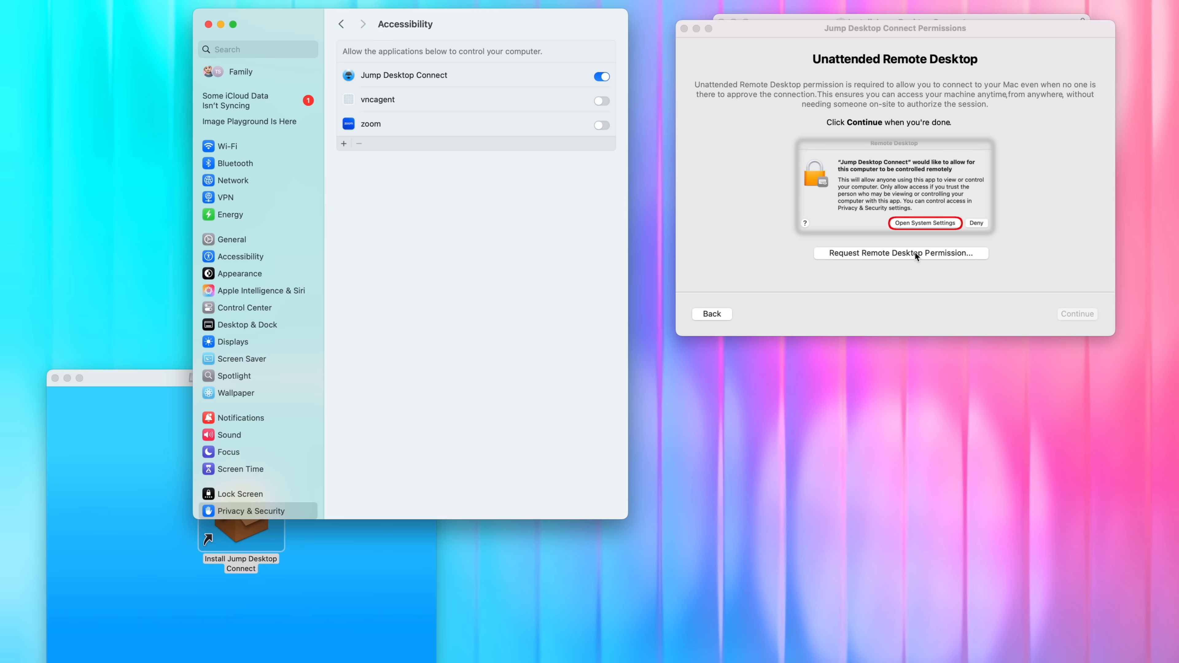
Grant Remote Desktop permission to Jump Desktop Connect and finish the installer
left_click(924, 222)
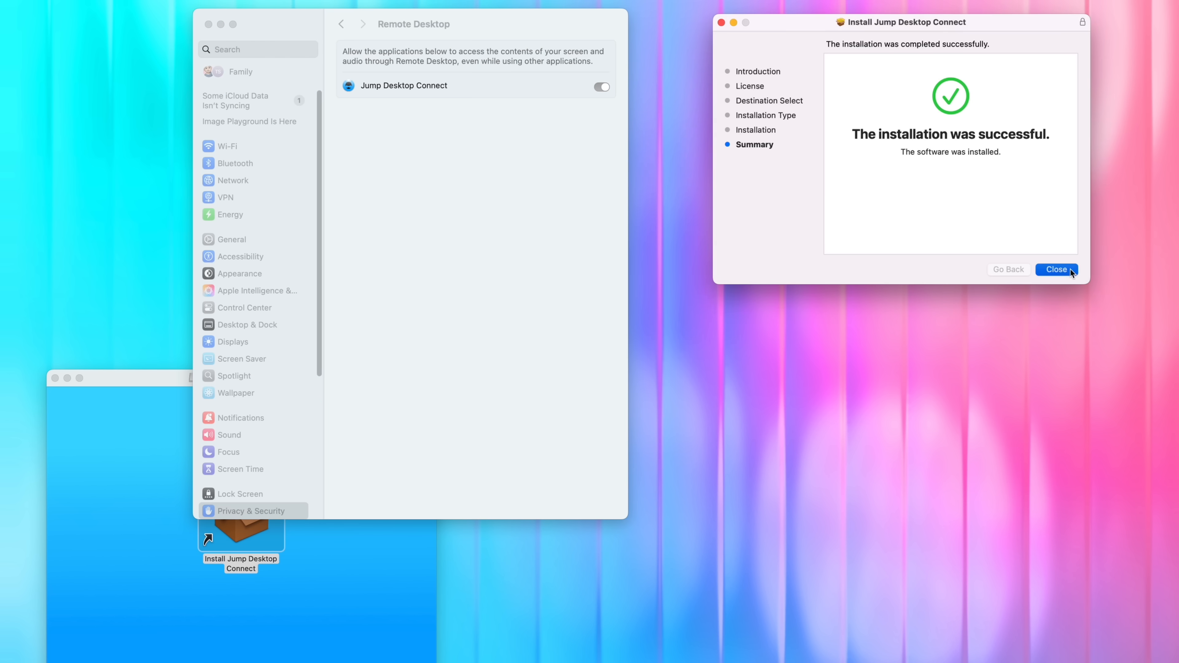
left_click(1056, 269)
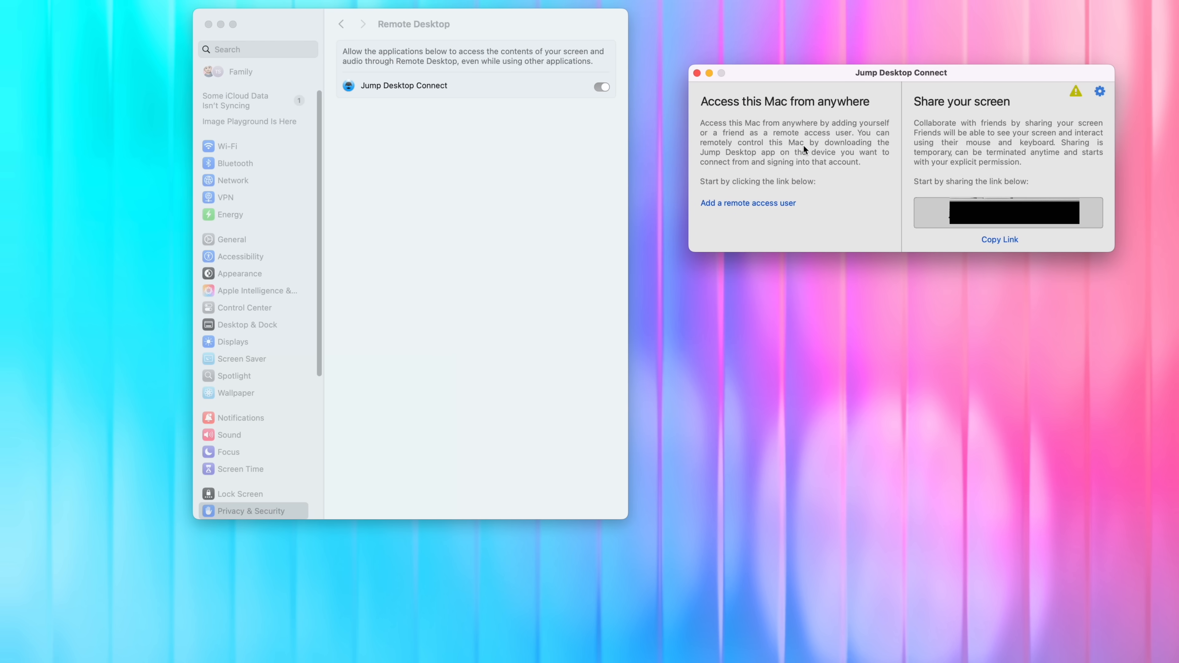
mouse_move(791, 177)
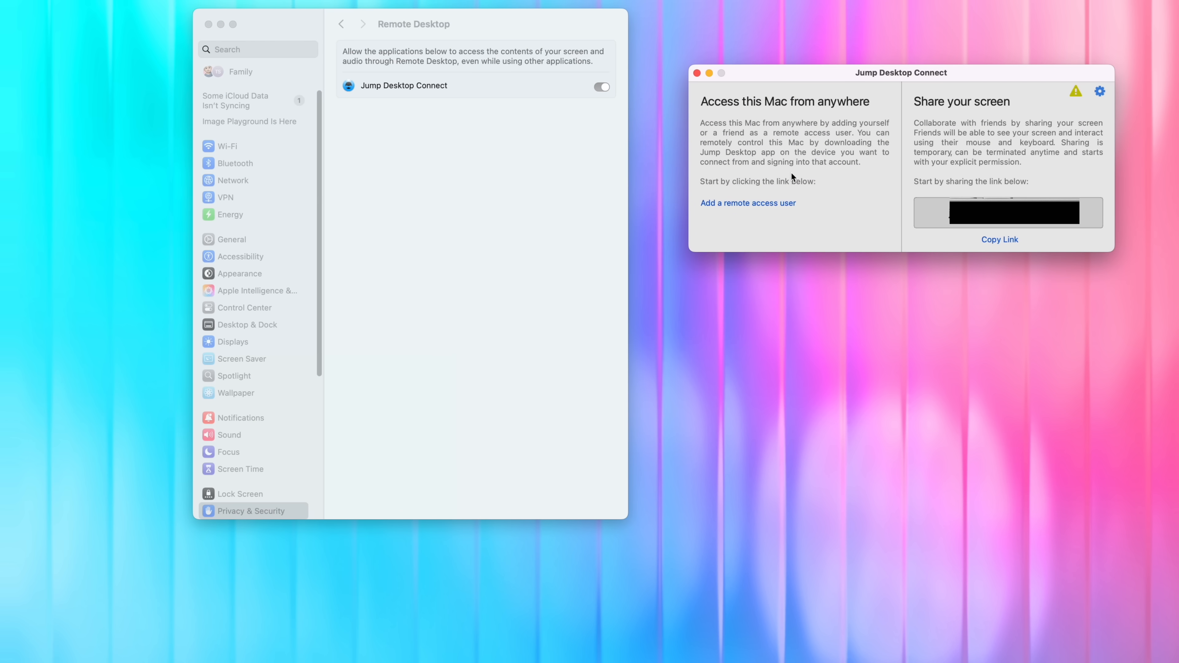
Start adding a remote access user via web browser sign-in
left_click(747, 202)
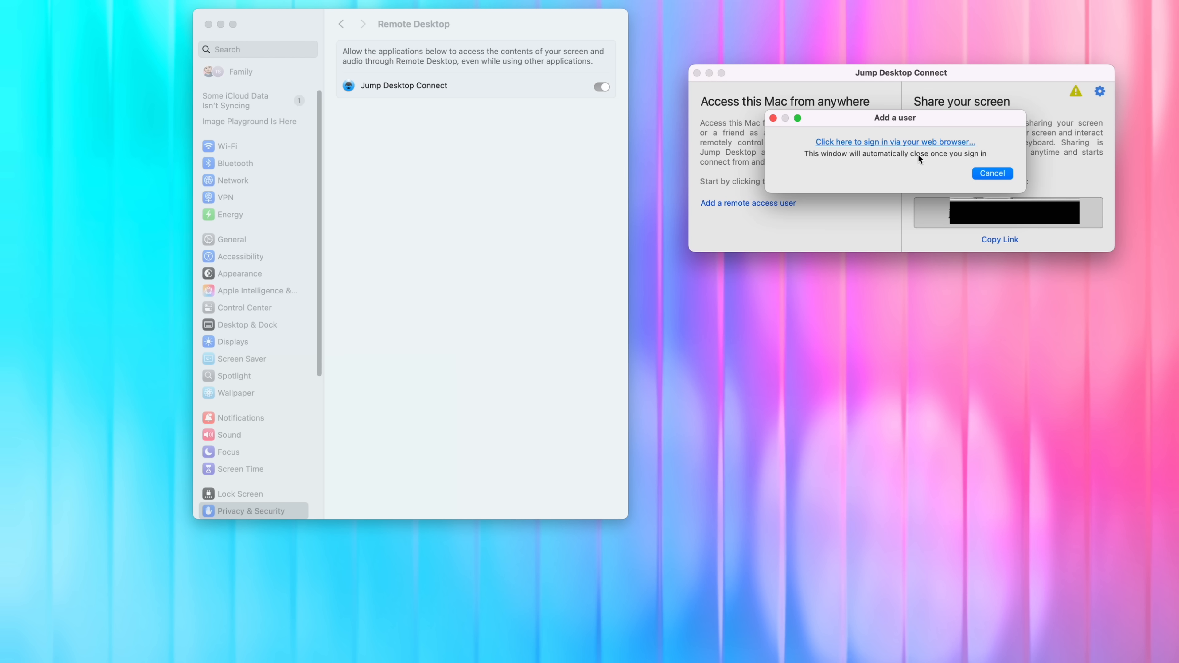
left_click(894, 141)
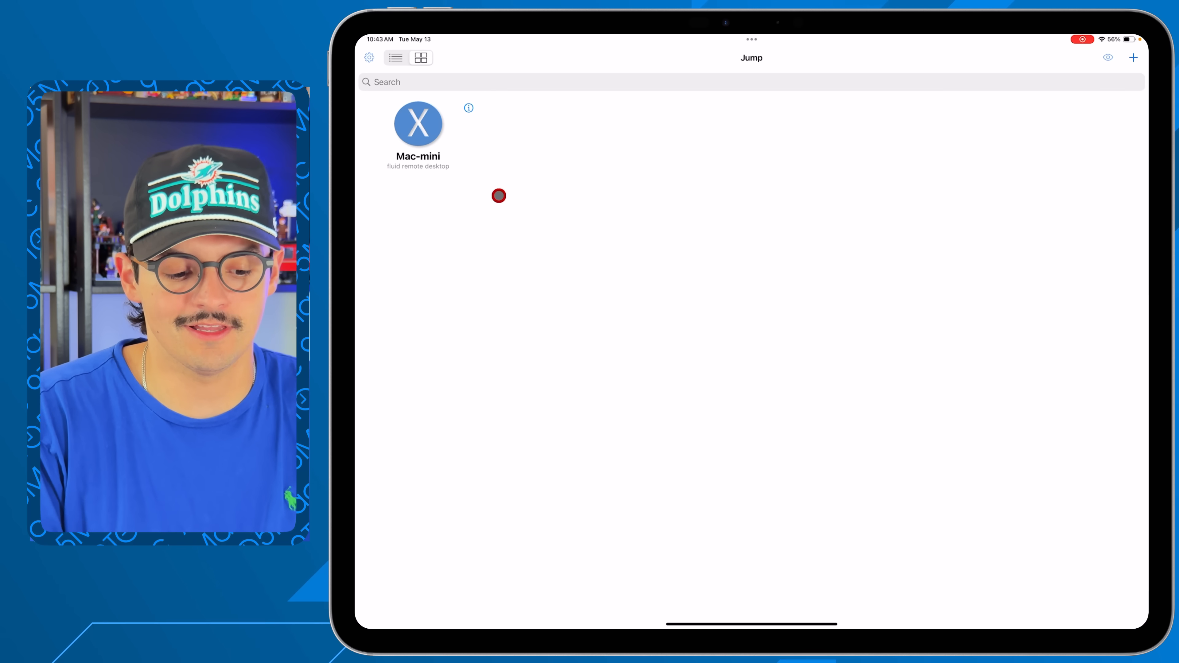
mouse_move(433, 155)
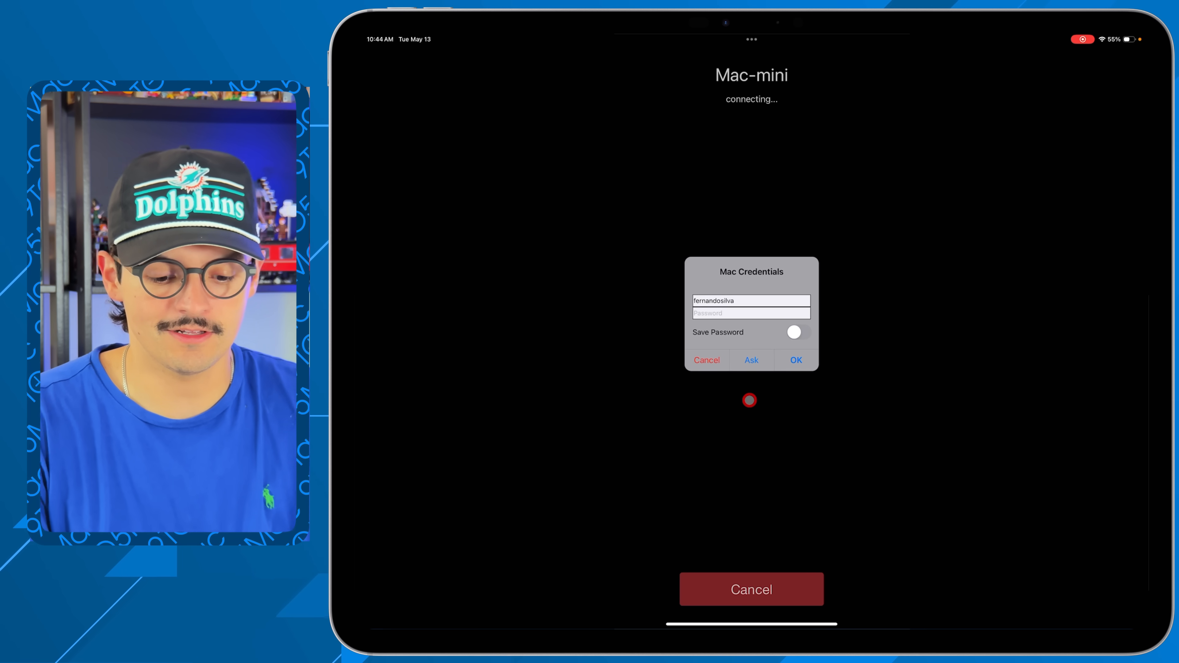
Enter the Mac password in Mac Credentials and connect to Mac-mini's desktop
left_click(750, 313)
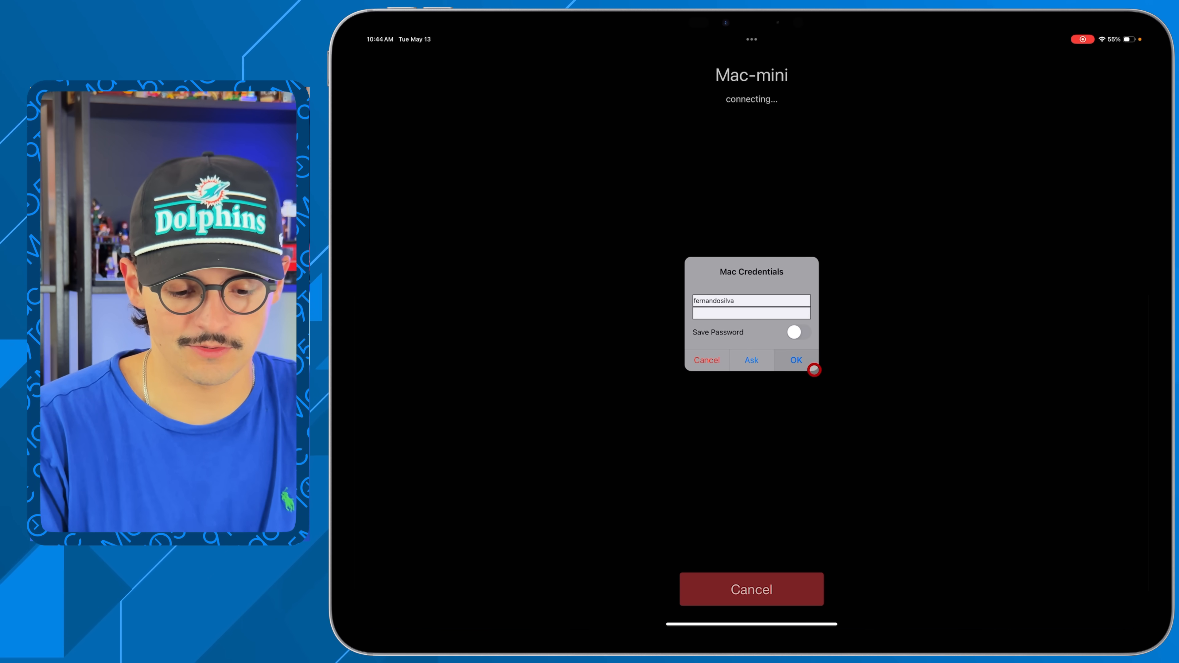
left_click(795, 360)
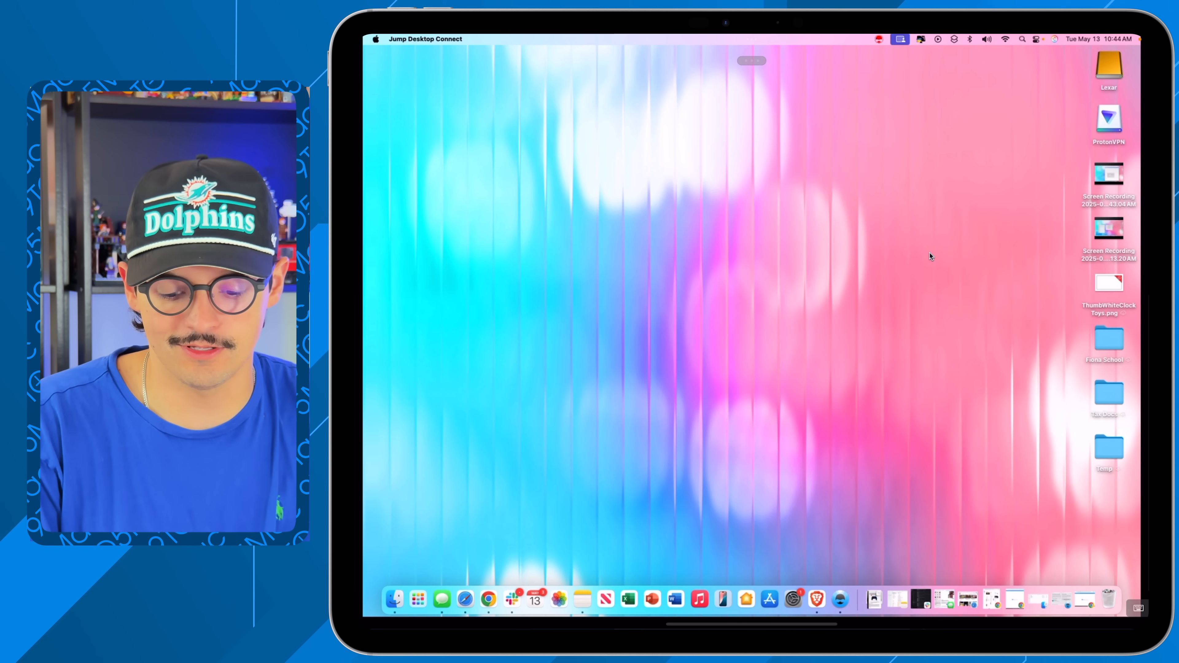
mouse_move(817, 598)
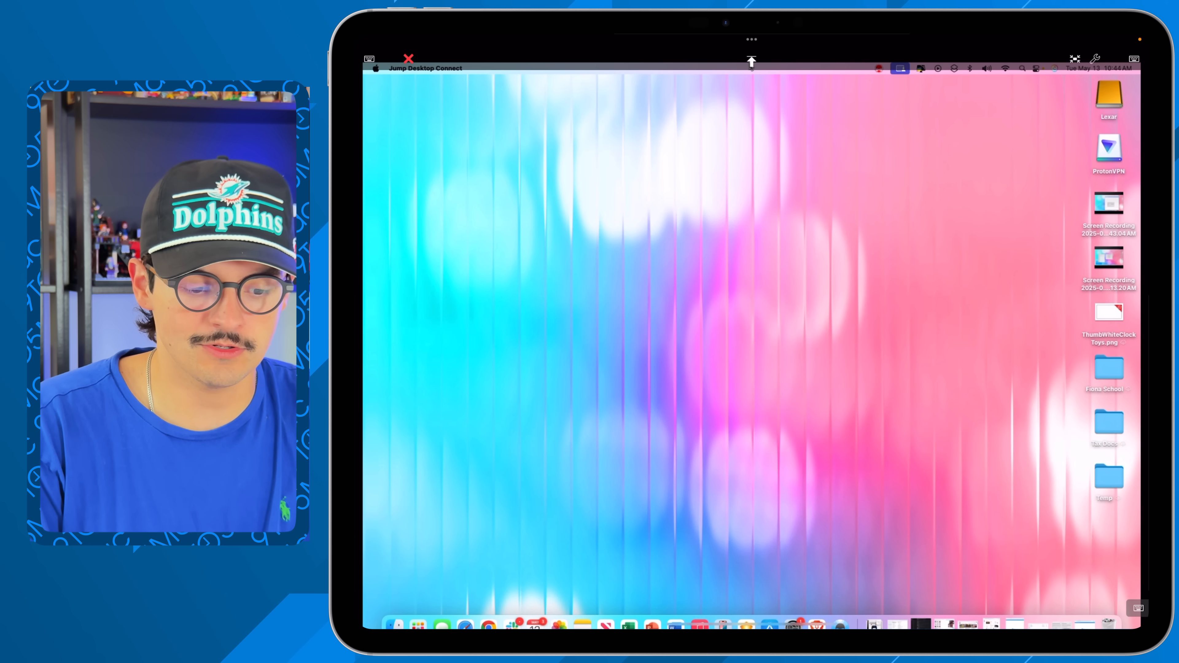
Enable Use Retina Resolution in the session's Change Resolution settings
left_click(1095, 59)
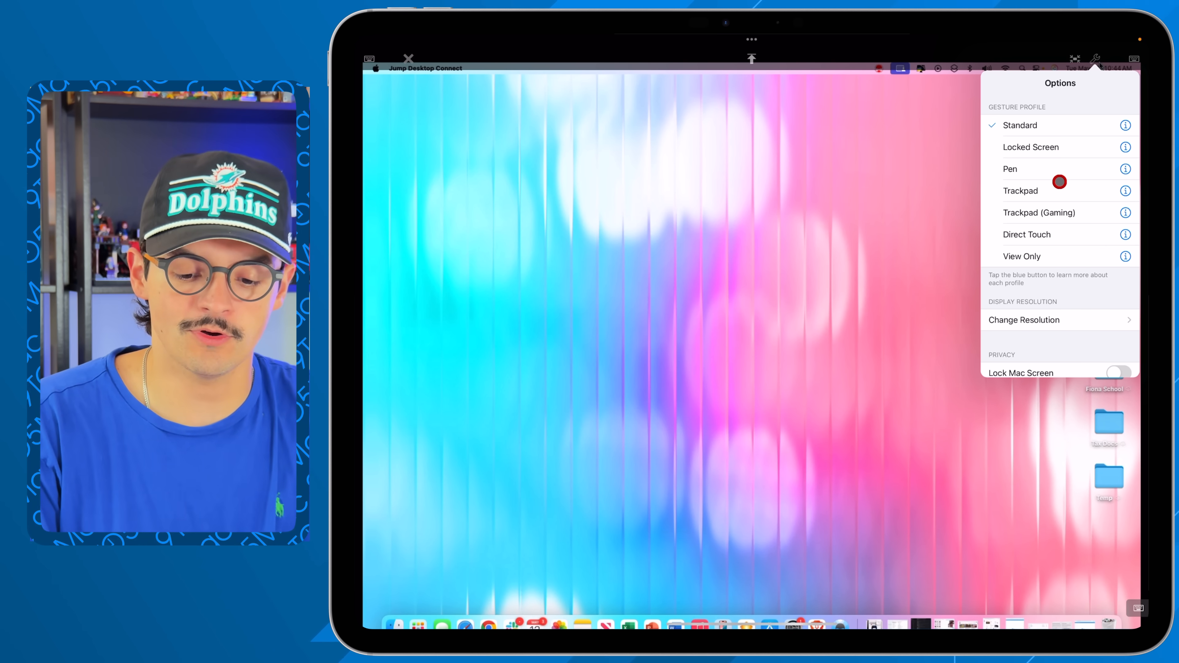
left_click(1023, 320)
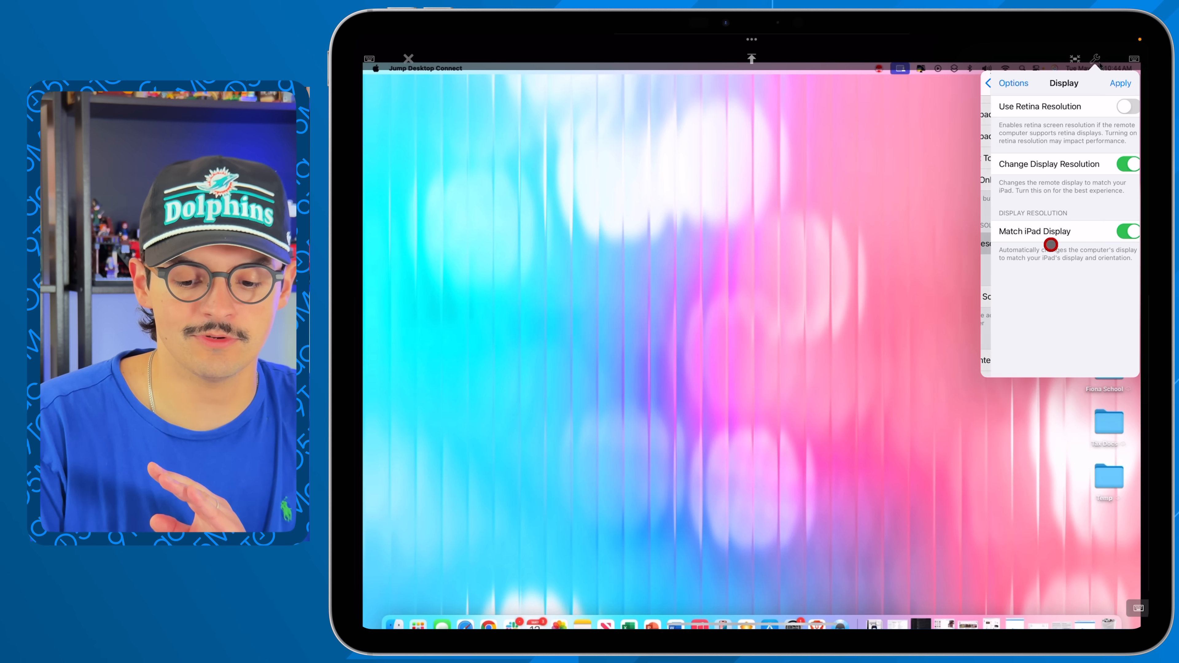
left_click(1124, 107)
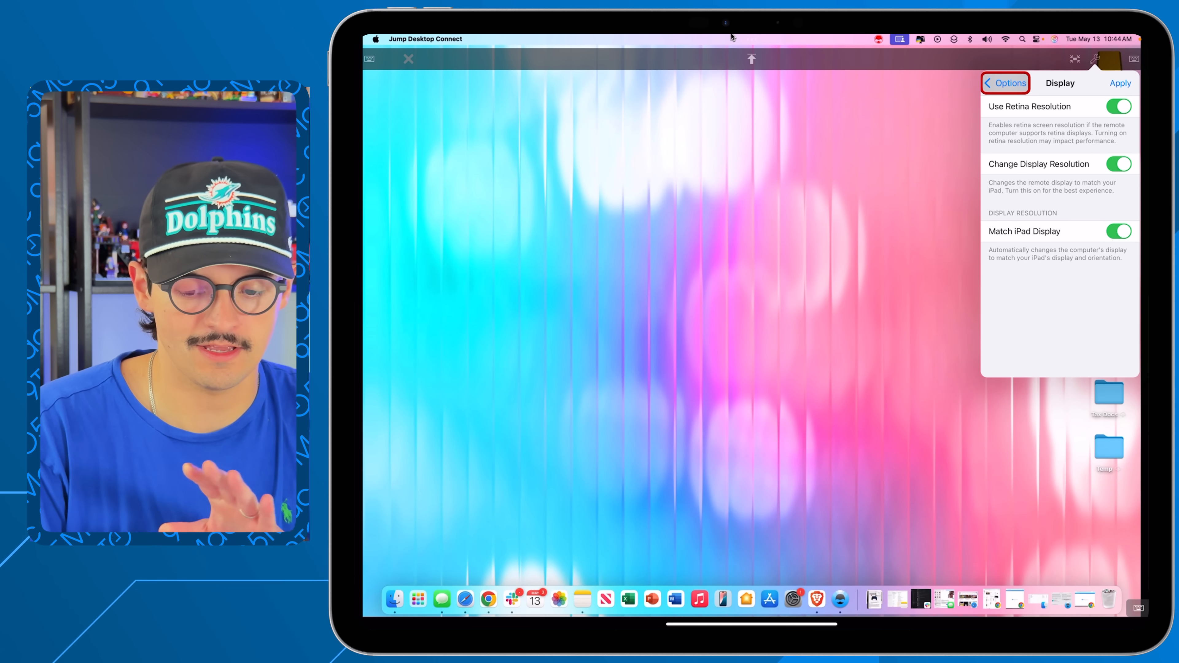
left_click(1009, 83)
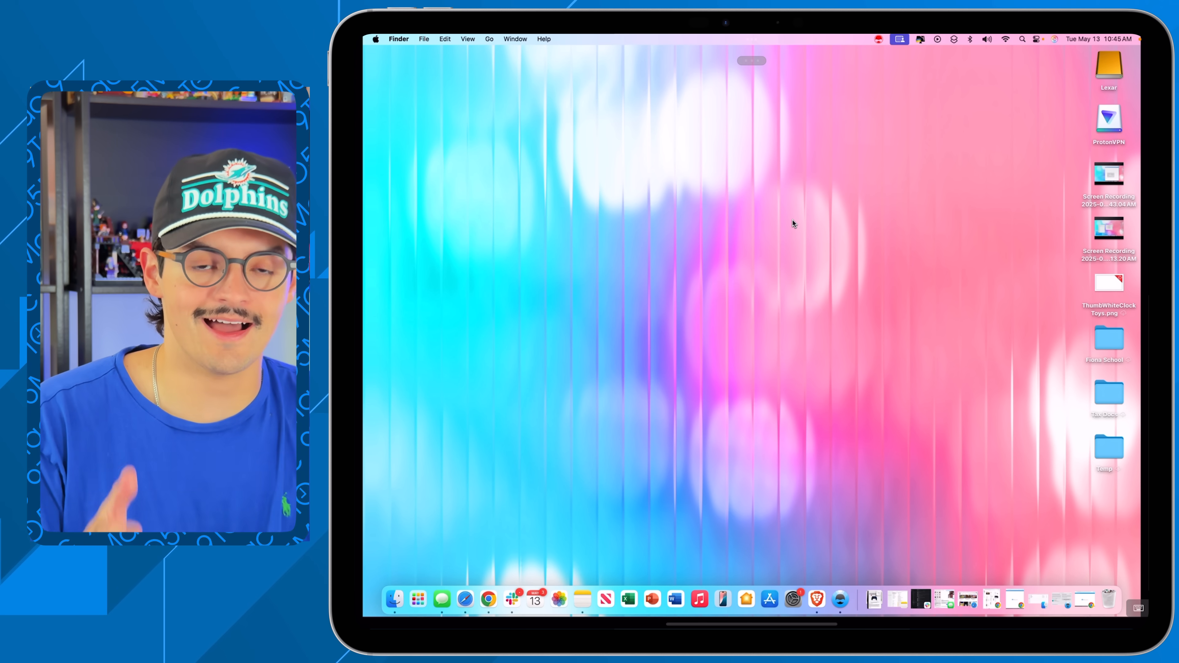
Create a Mac note in Notes starting with 'Hey hello'
right_click(792, 224)
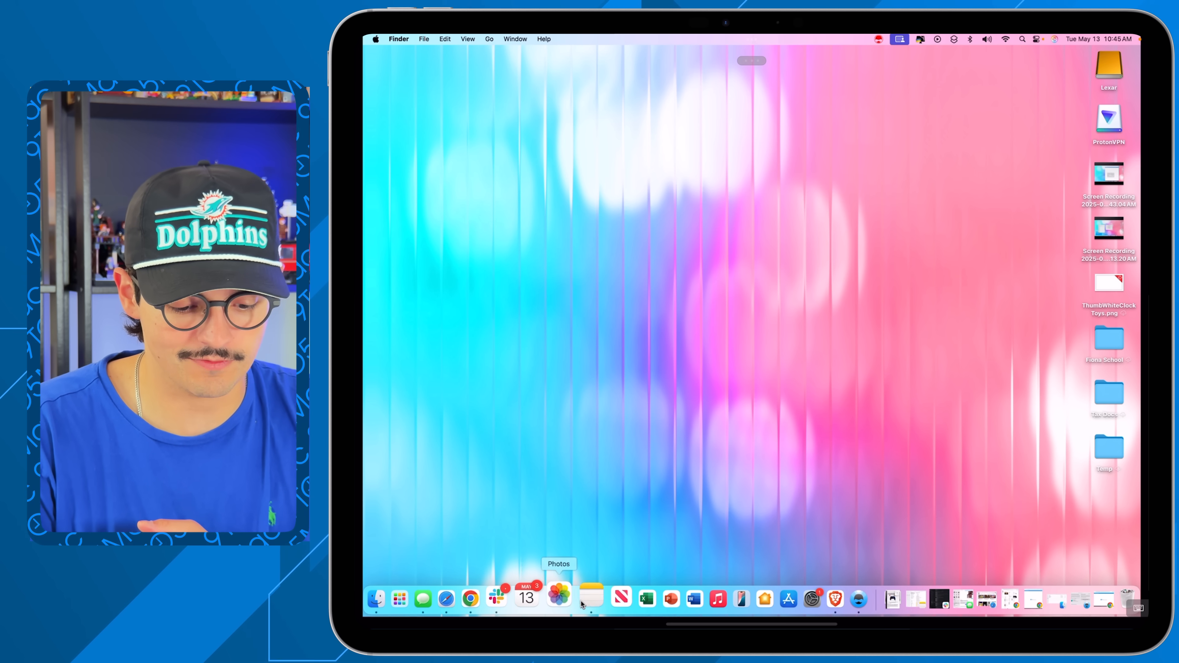
left_click(584, 597)
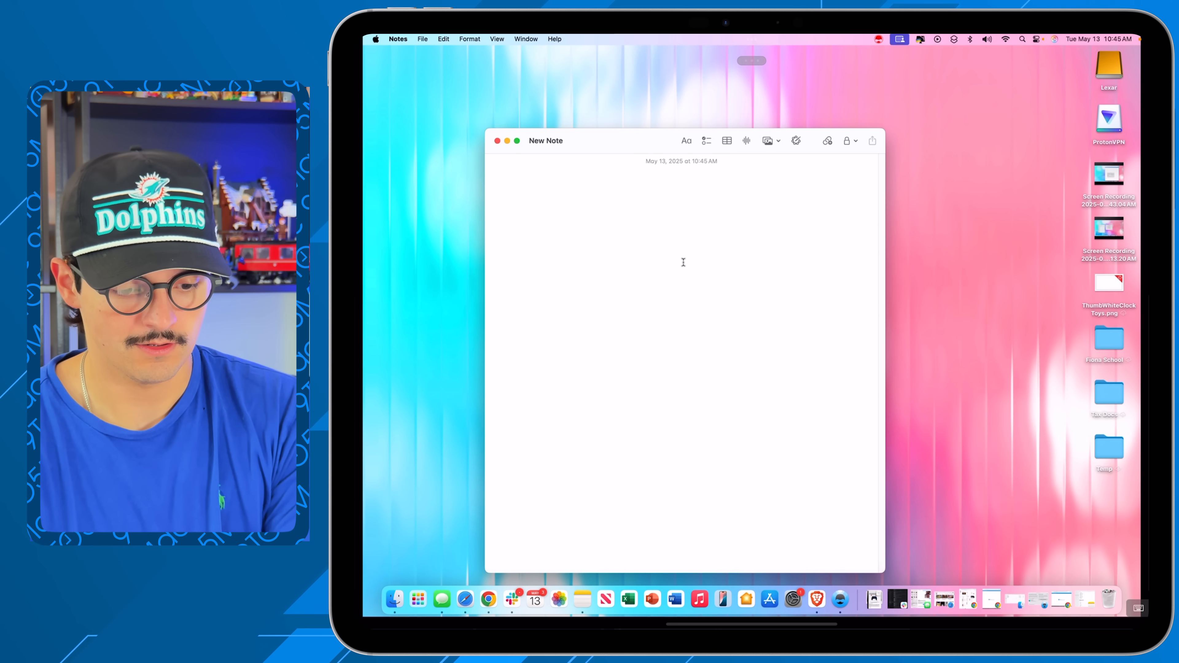
type("Hey hello how are you")
type("Lets play pokemon later")
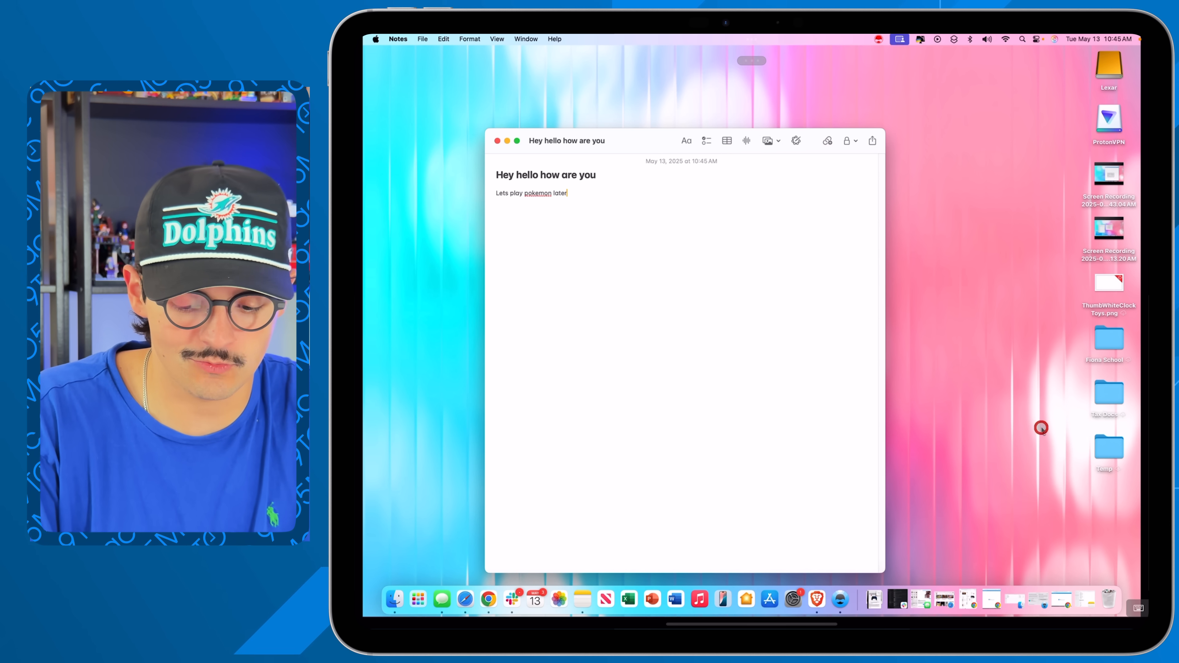
mouse_move(465, 598)
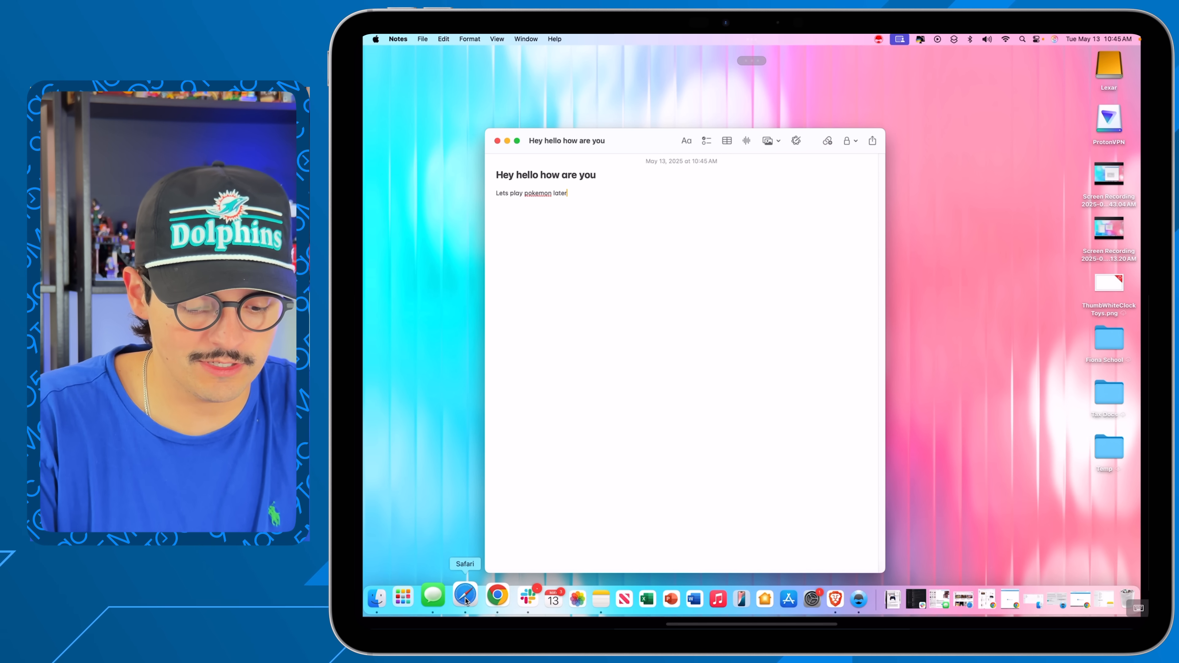
Launch Safari from the Mac's Dock to show YouTube
right_click(465, 597)
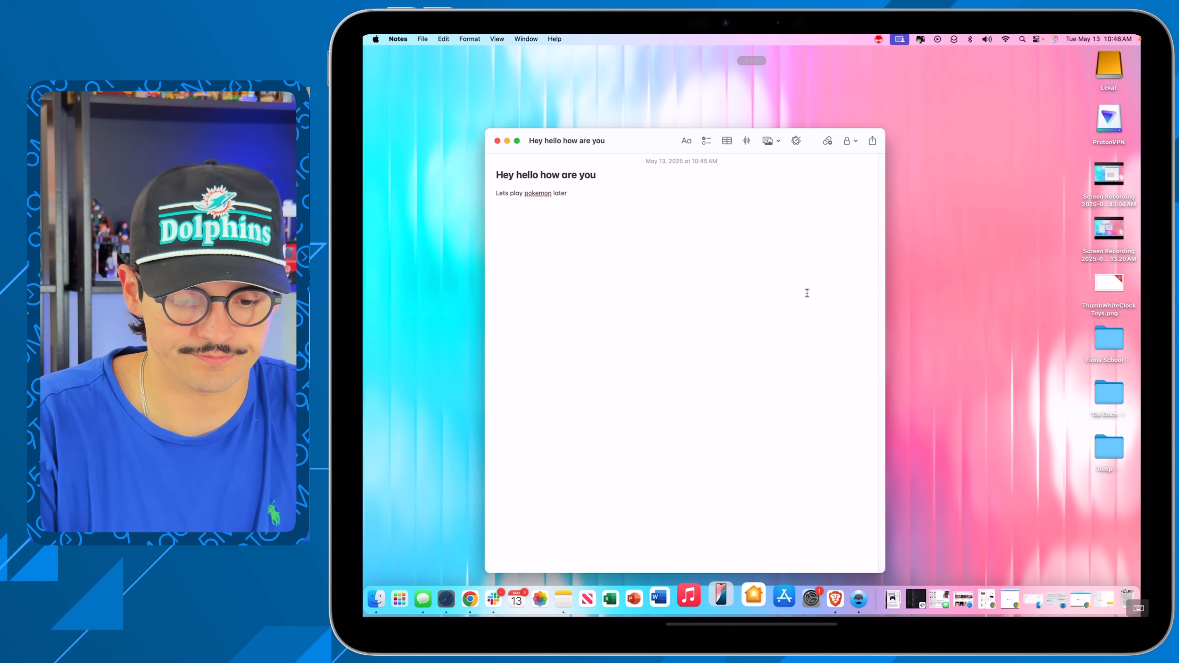
left_click(468, 599)
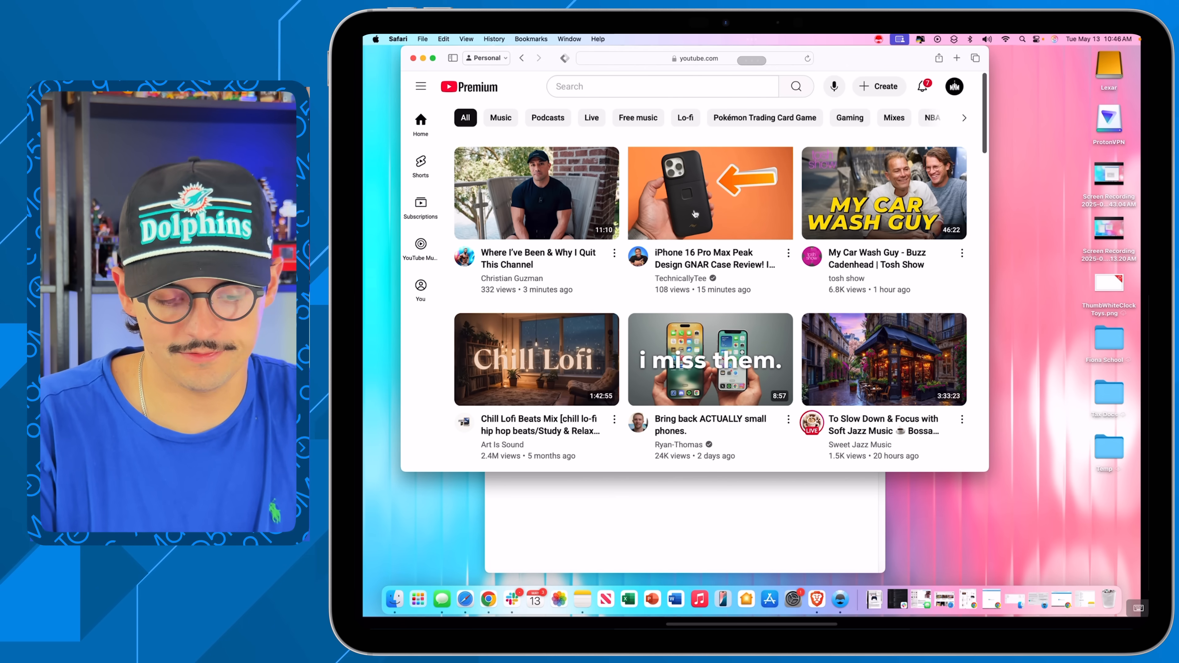
Play the iPhone 16 Pro Max case review on YouTube, pausing and resuming it
left_click(710, 193)
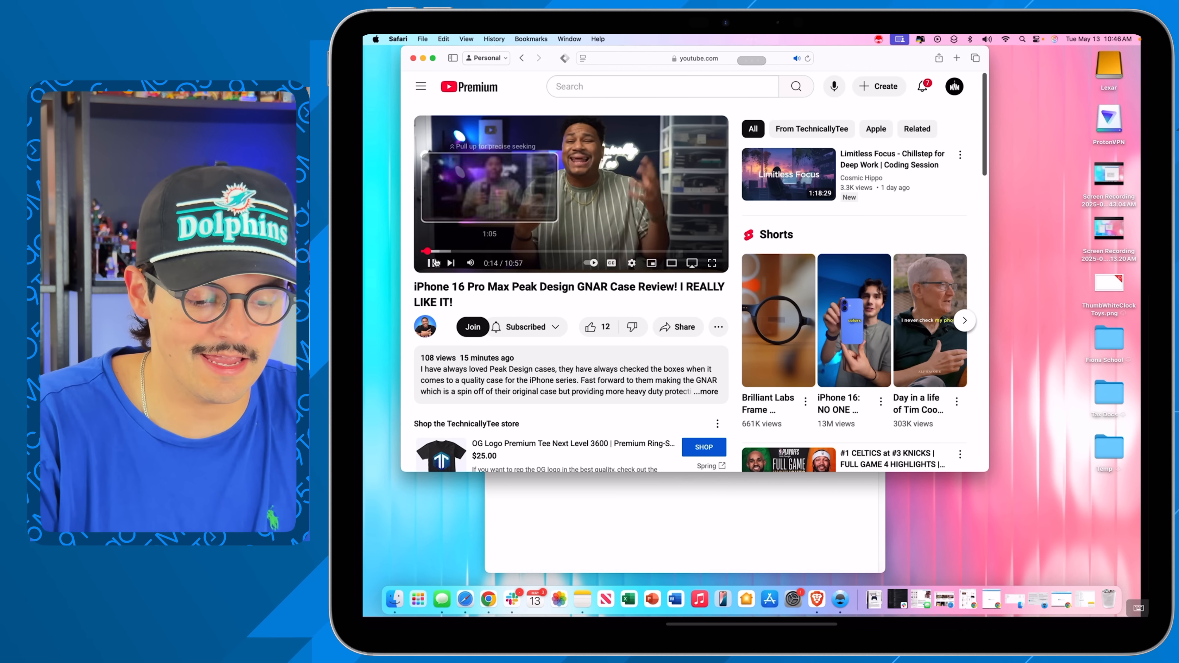
left_click(435, 263)
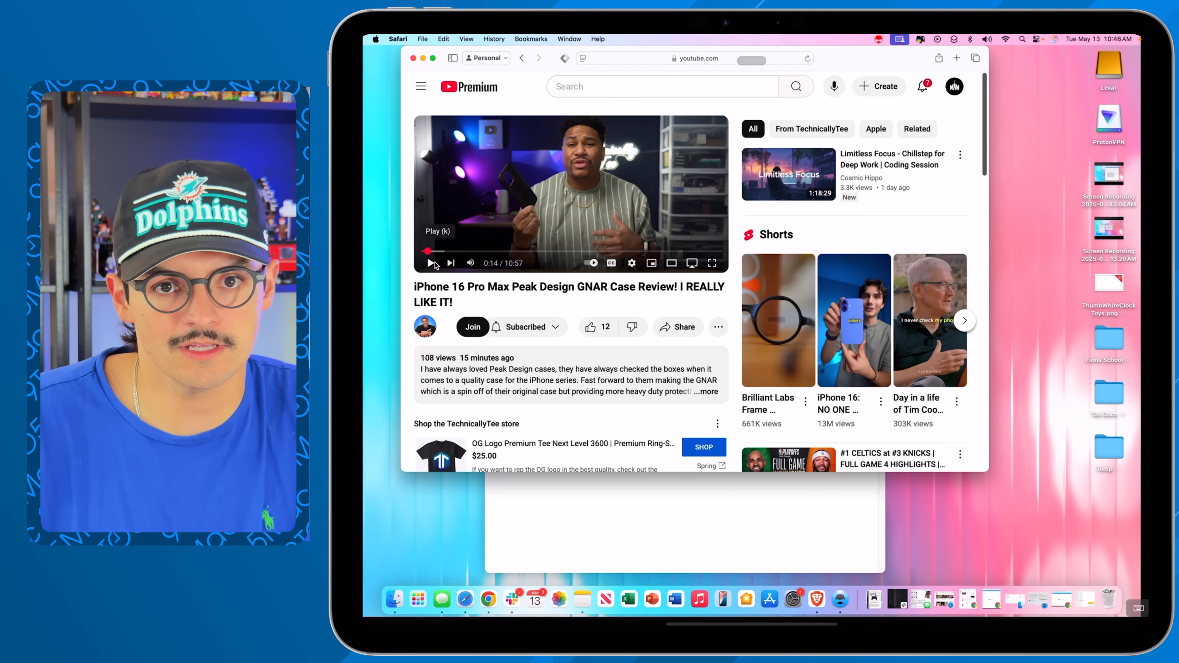
left_click(591, 326)
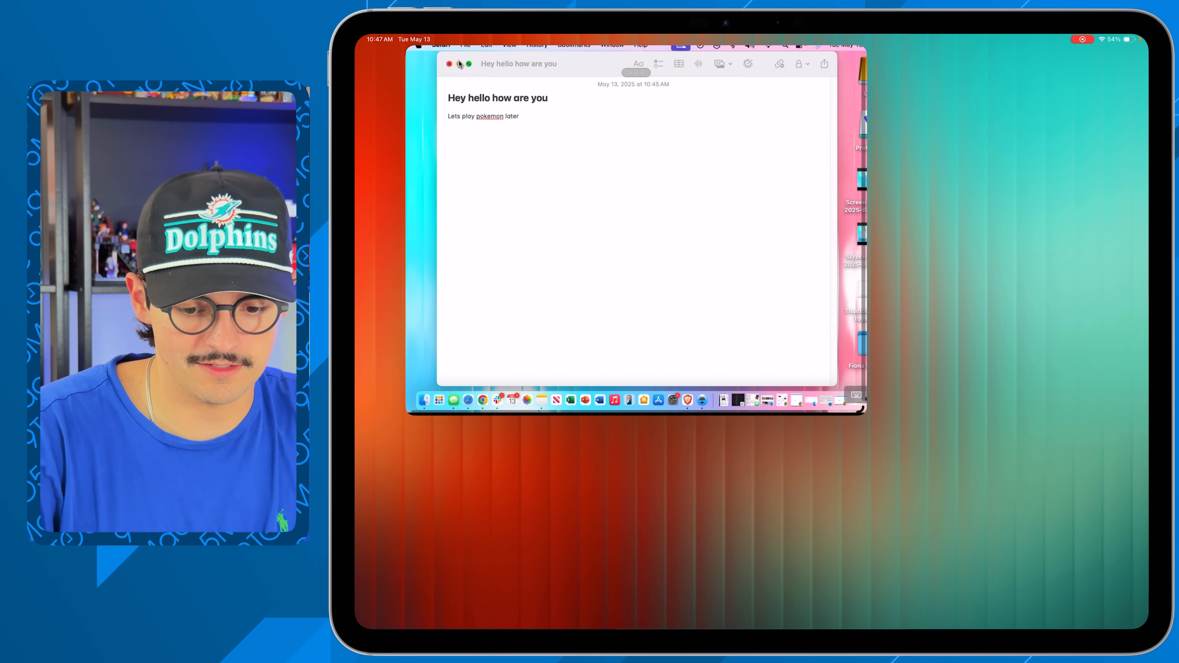
Resize the floating Jump window among the other Stage Manager apps
left_click(449, 64)
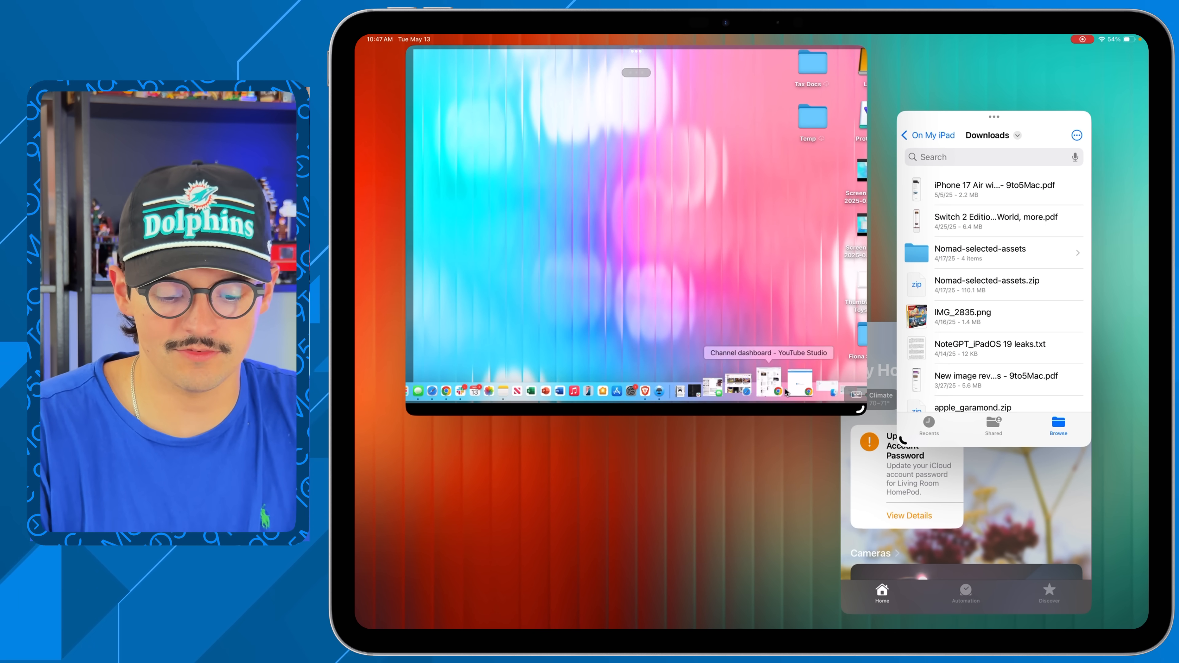
mouse_move(557, 383)
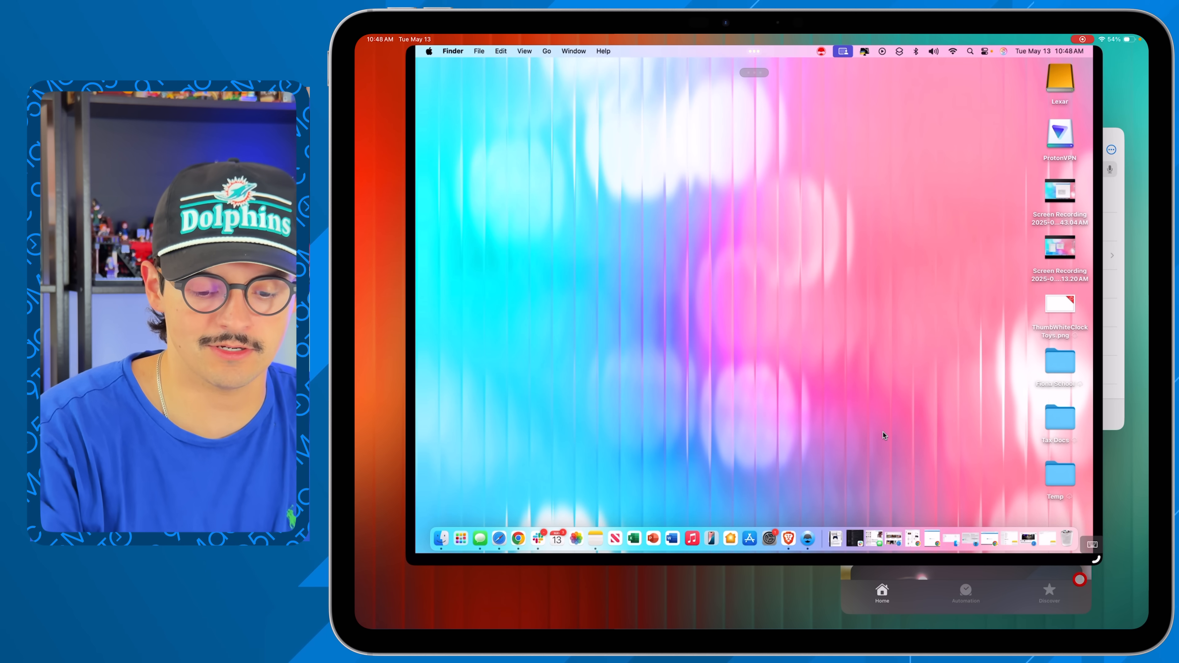
mouse_move(799, 304)
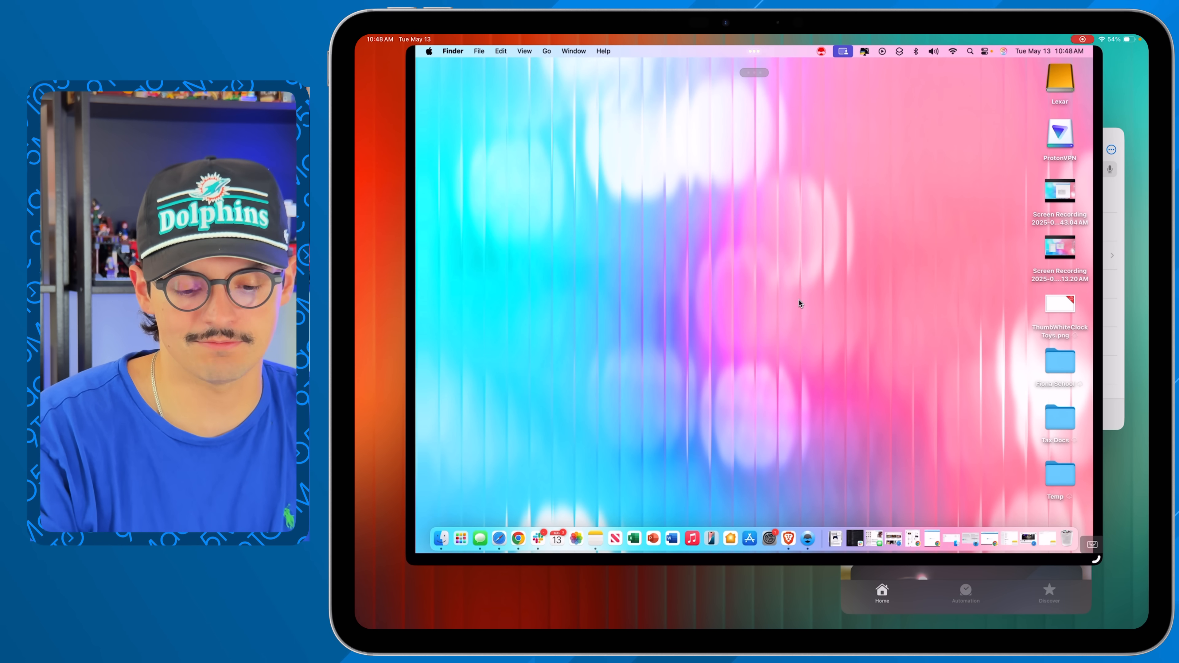